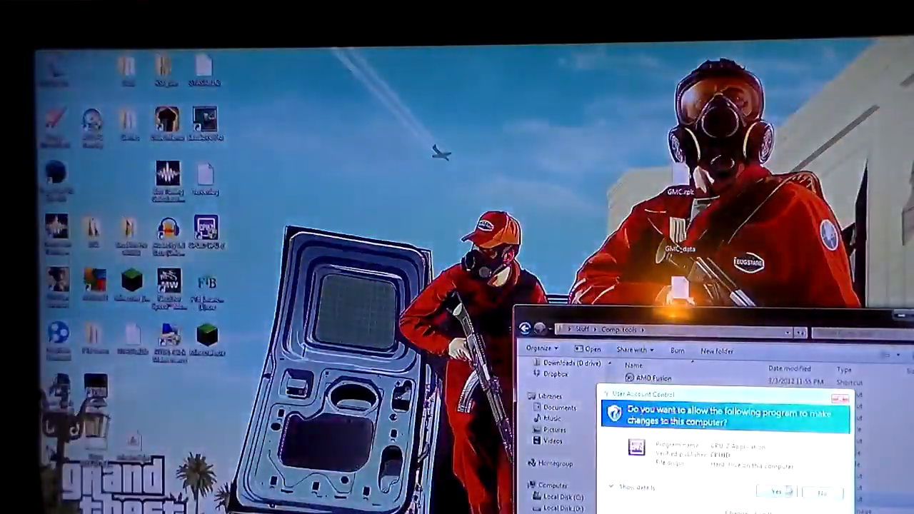
Step: Approve the User Account Control prompt with Yes so CPU-Z launches and loads processor details
{"action": "left_click", "coordinate": [787, 492]}
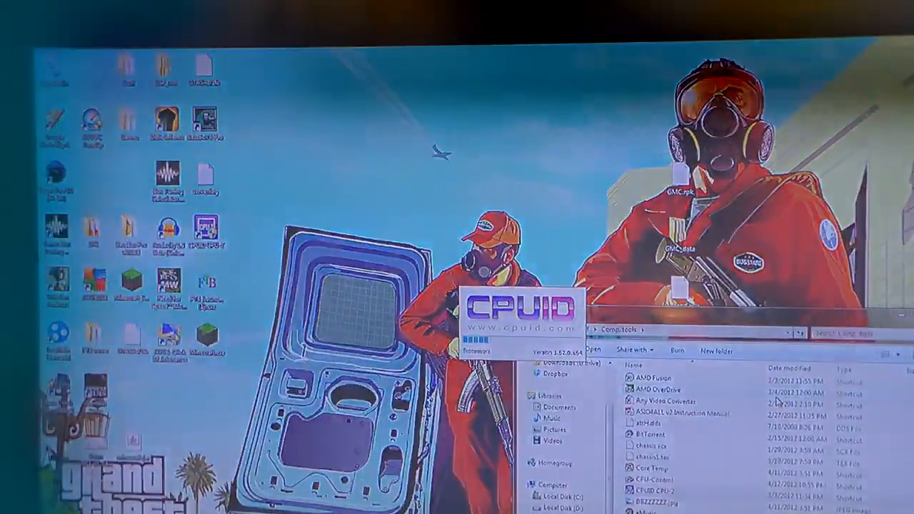